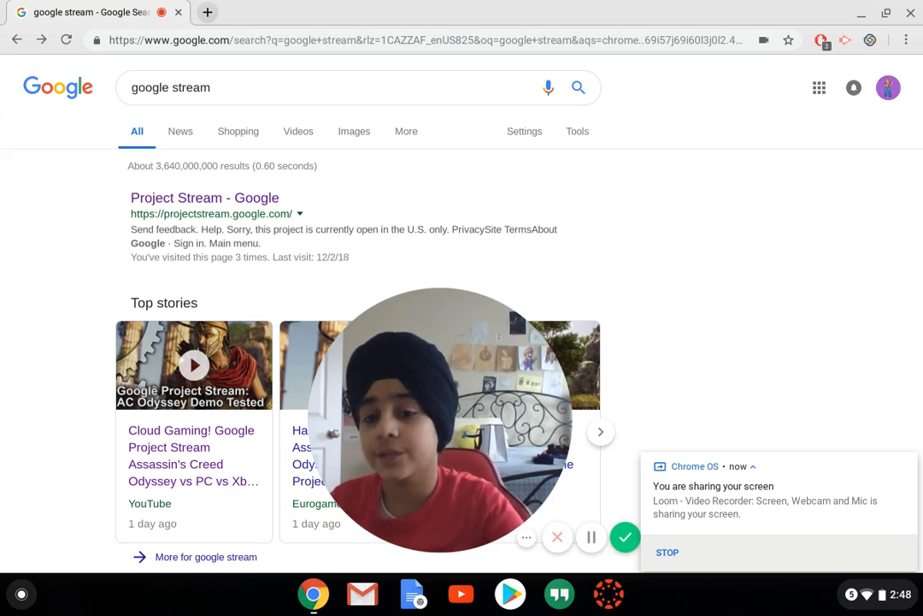
mouse_move(206, 198)
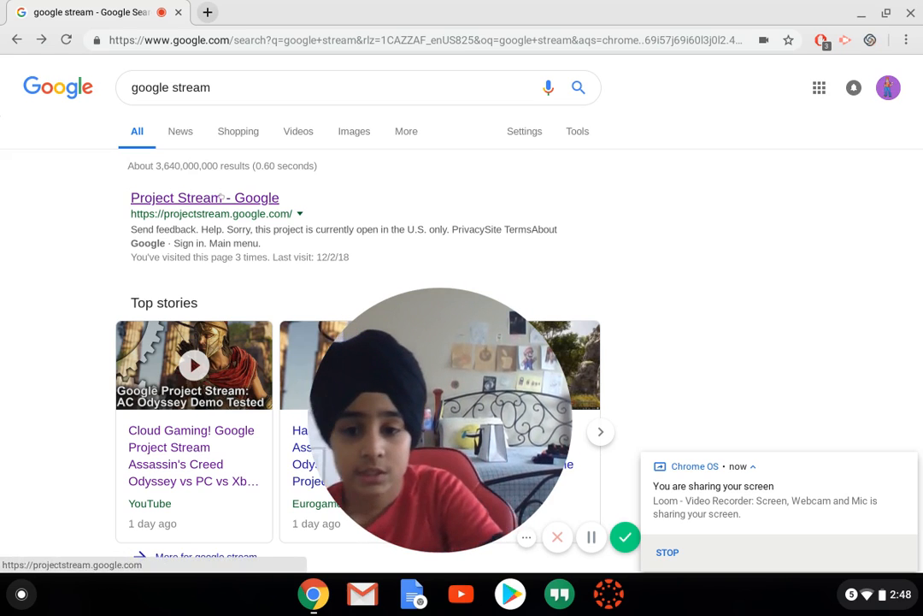
Go to projectstream.google.com via the 'Project Stream - Google' search result
click(205, 199)
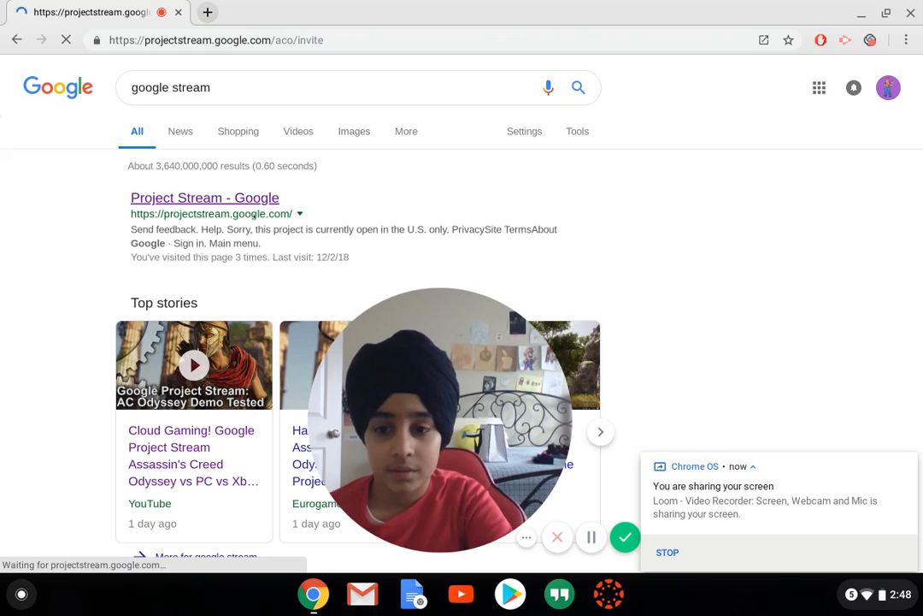
click(205, 199)
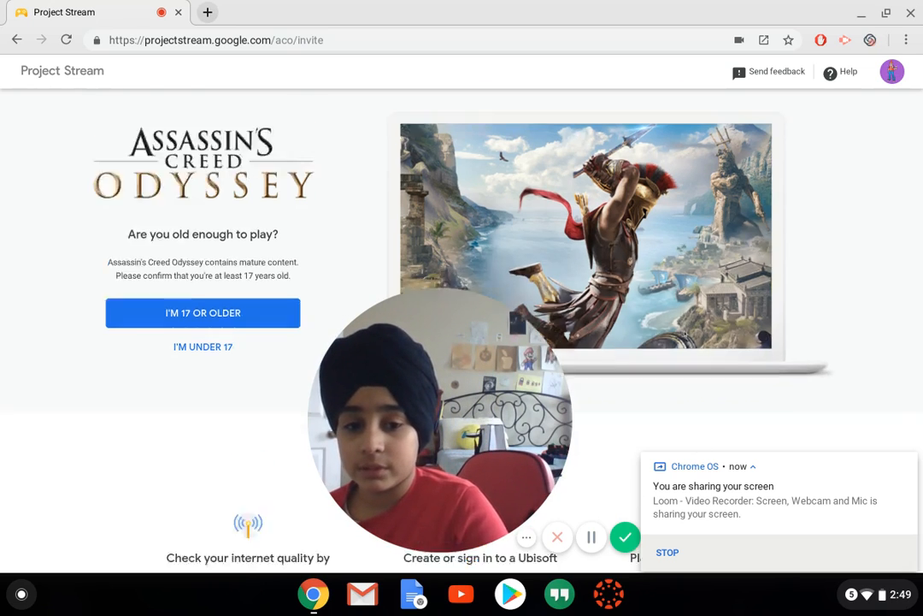
scroll(down, 3)
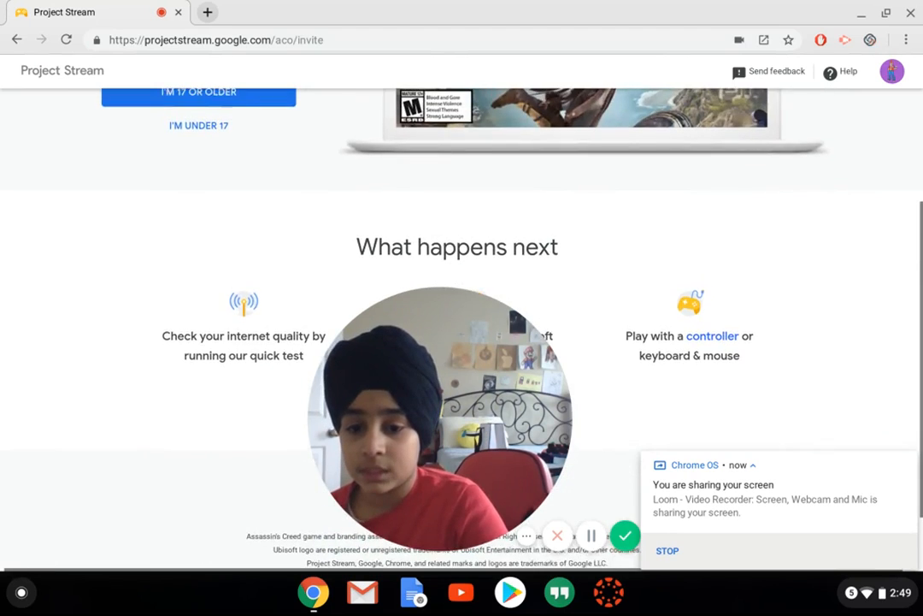
scroll(down, 3)
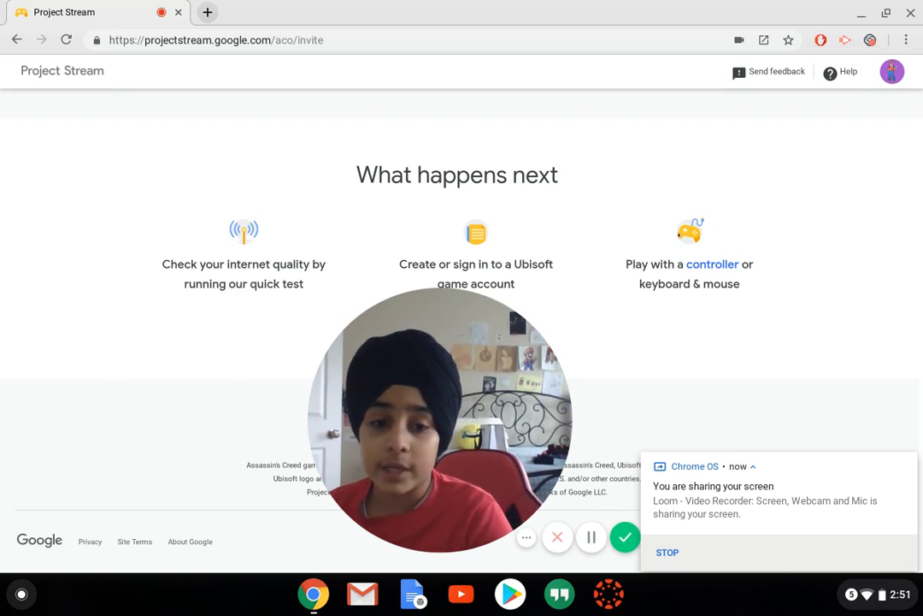
View the 'What do I need to play' help article and read the supported-controllers list per platform
click(712, 264)
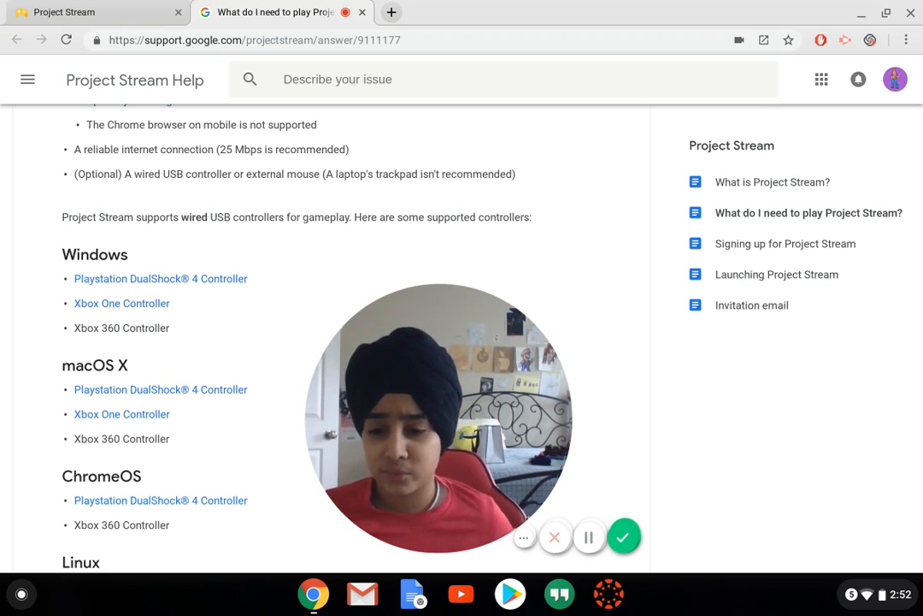
scroll(down, 3)
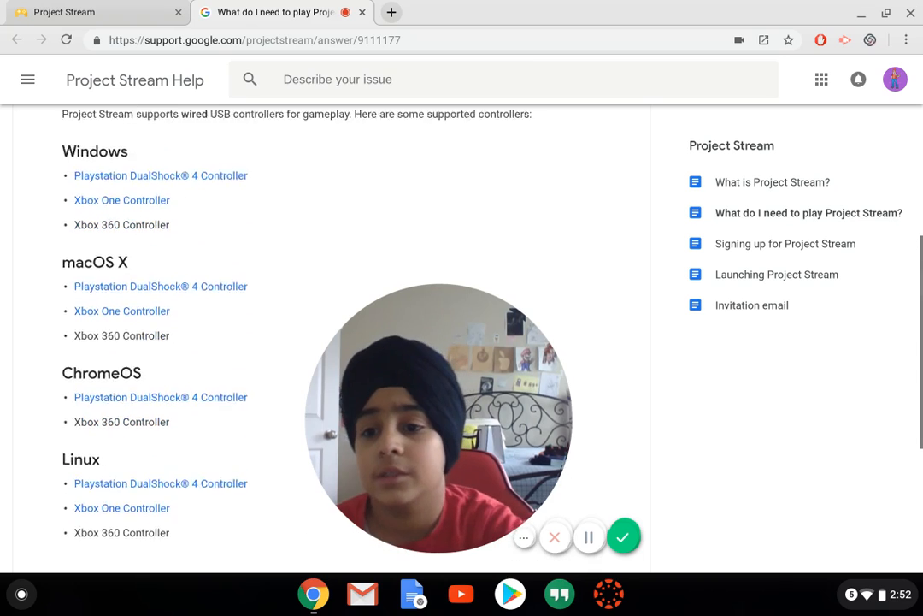
scroll(down, 3)
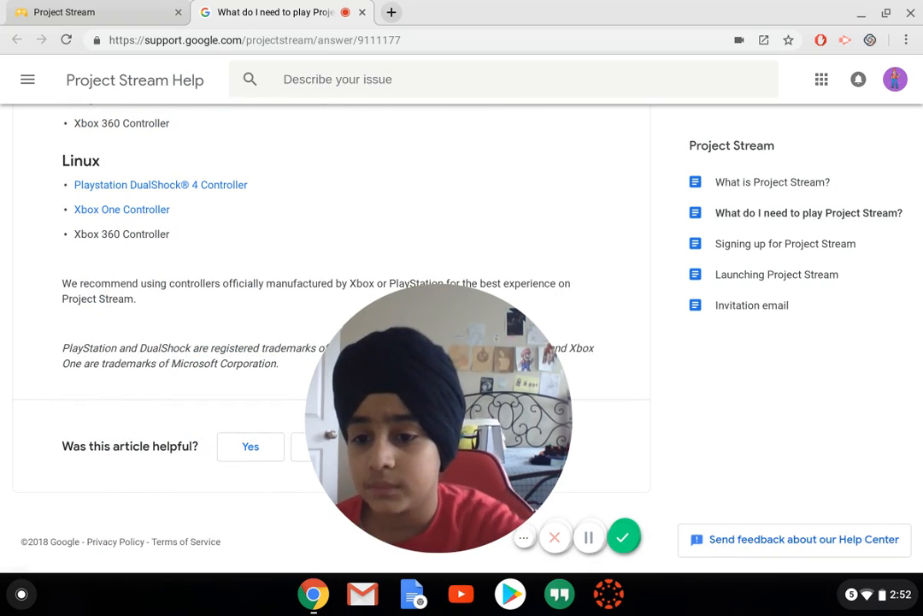